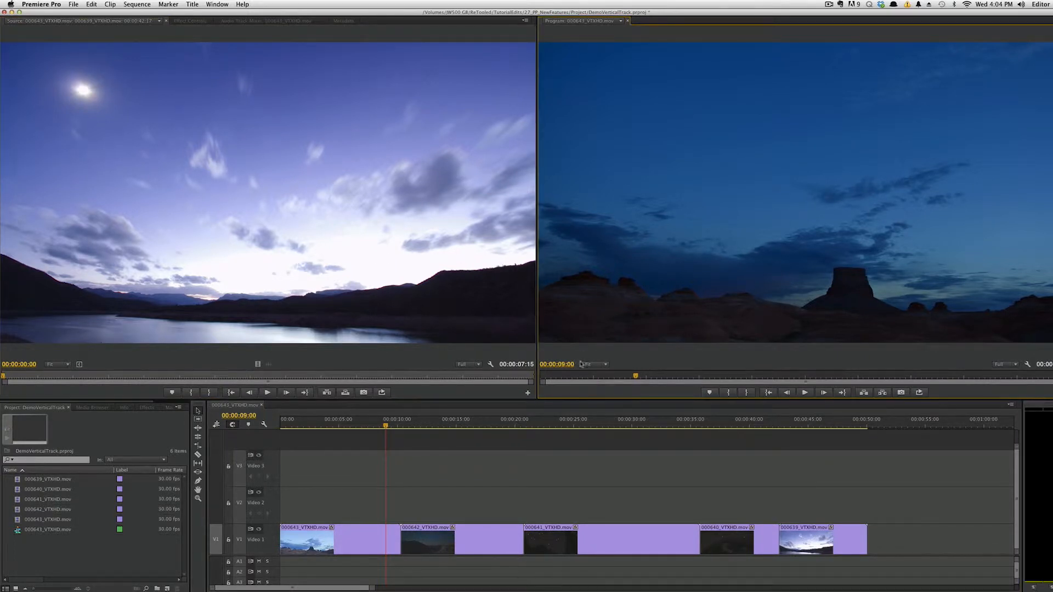
Step: Bring up the Keyboard Shortcuts dialog from the Premiere Pro menu
left_click(594, 364)
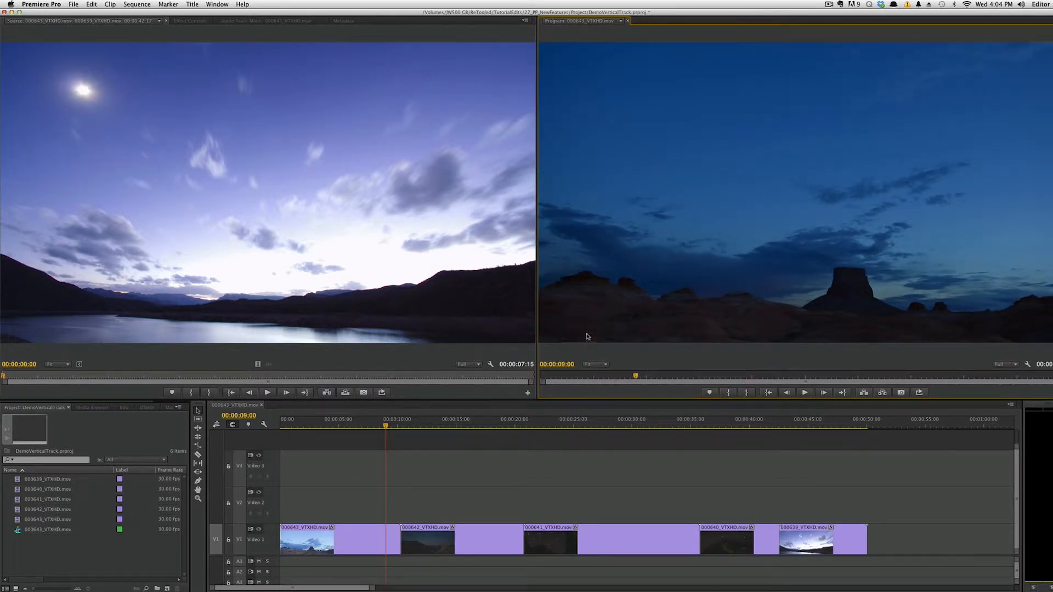
mouse_move(596, 364)
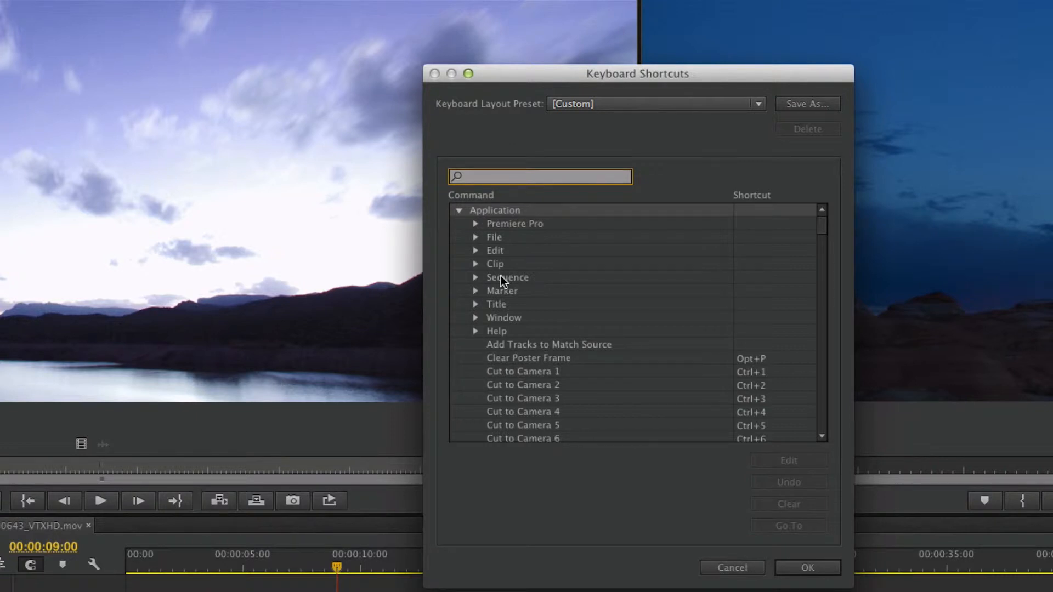
Step: Filter the command list to 'zoom' and select Program Monitor's Zoom Monitor In
type("zoom")
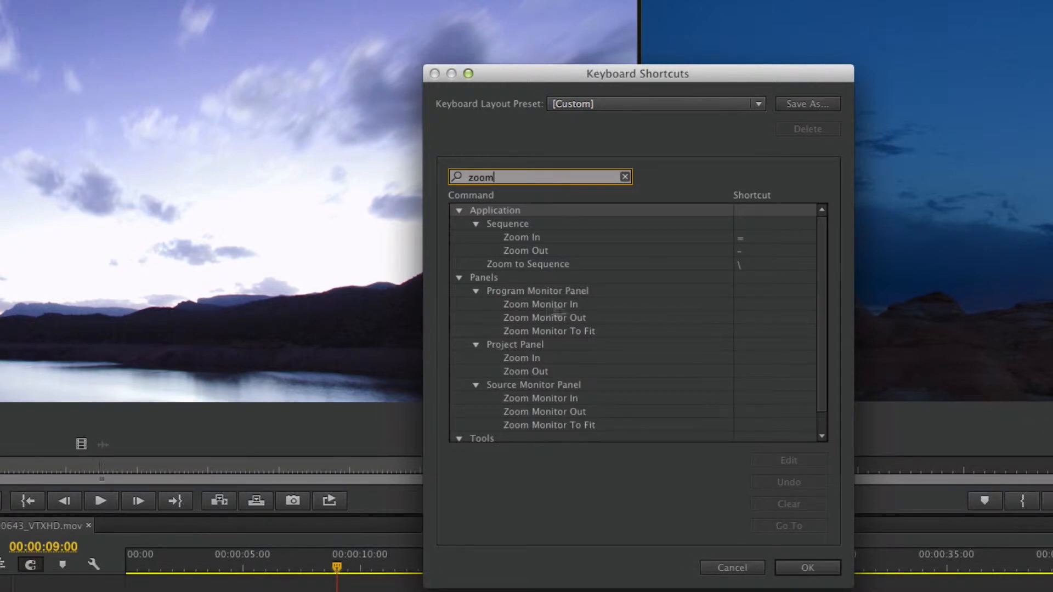
mouse_move(628, 307)
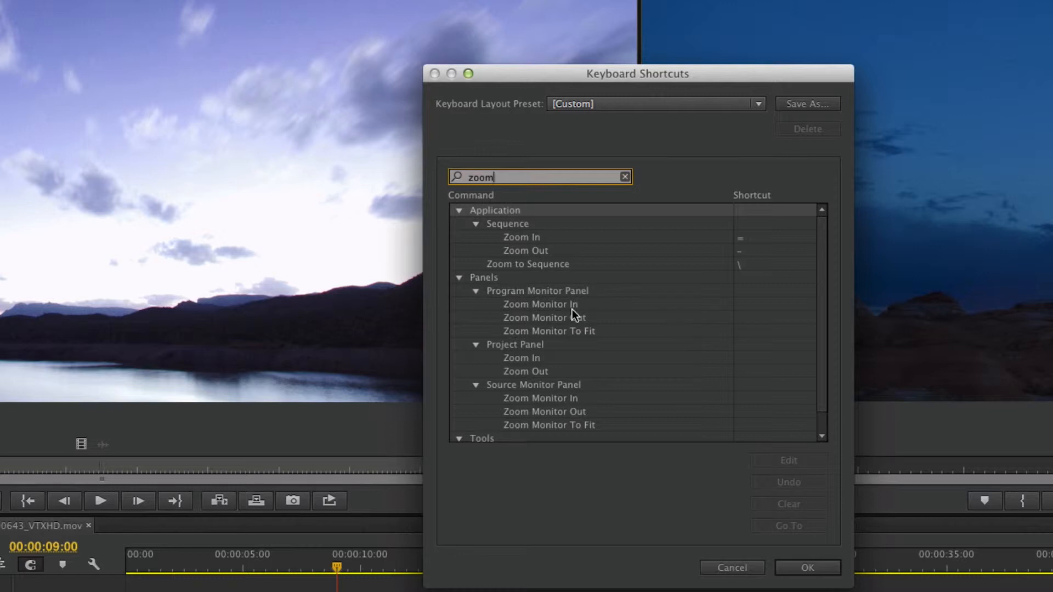
mouse_move(658, 404)
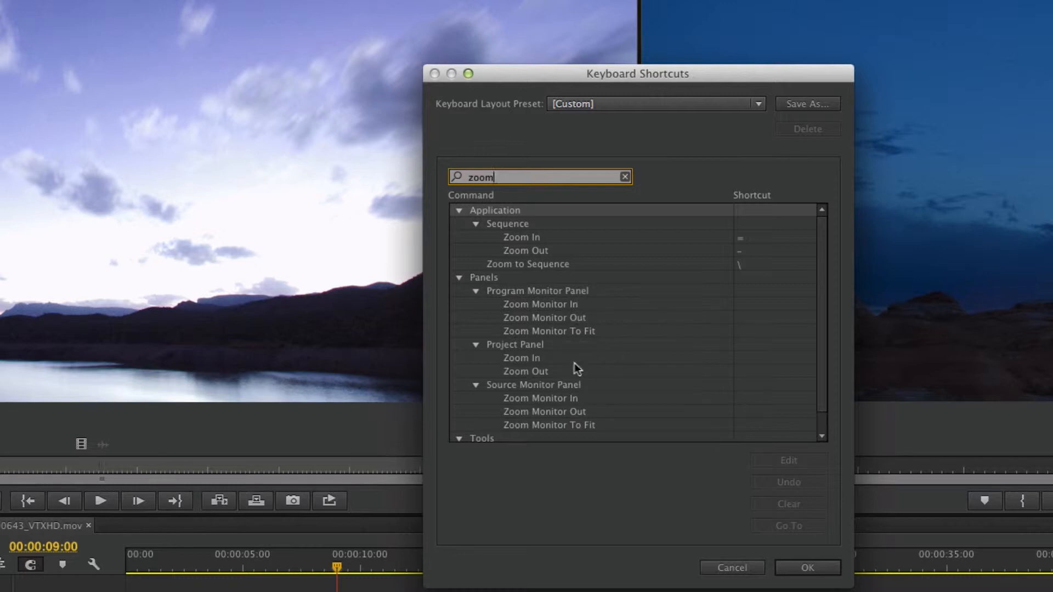
mouse_move(758, 306)
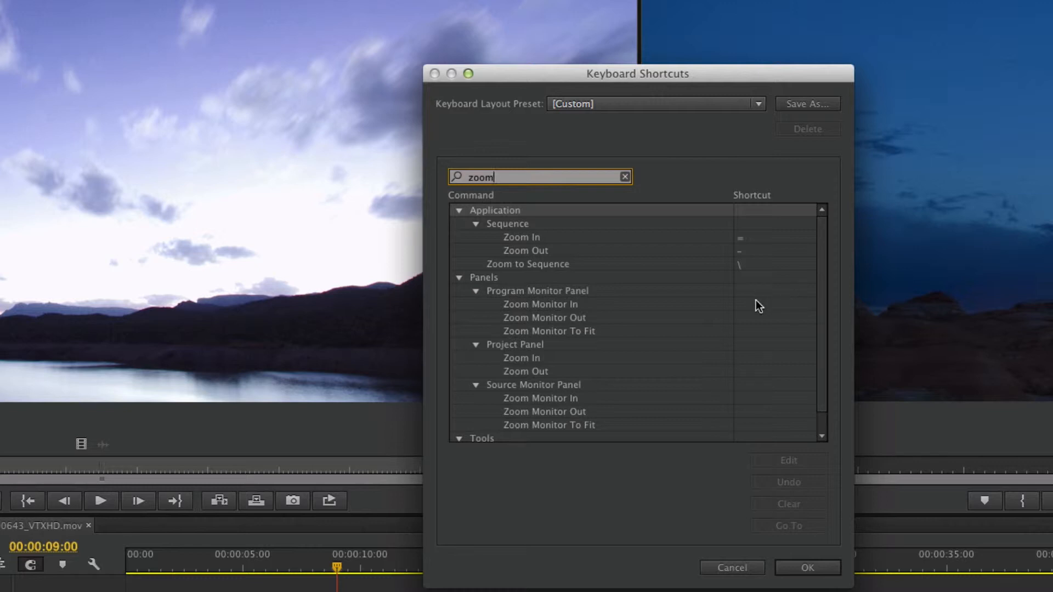
left_click(540, 303)
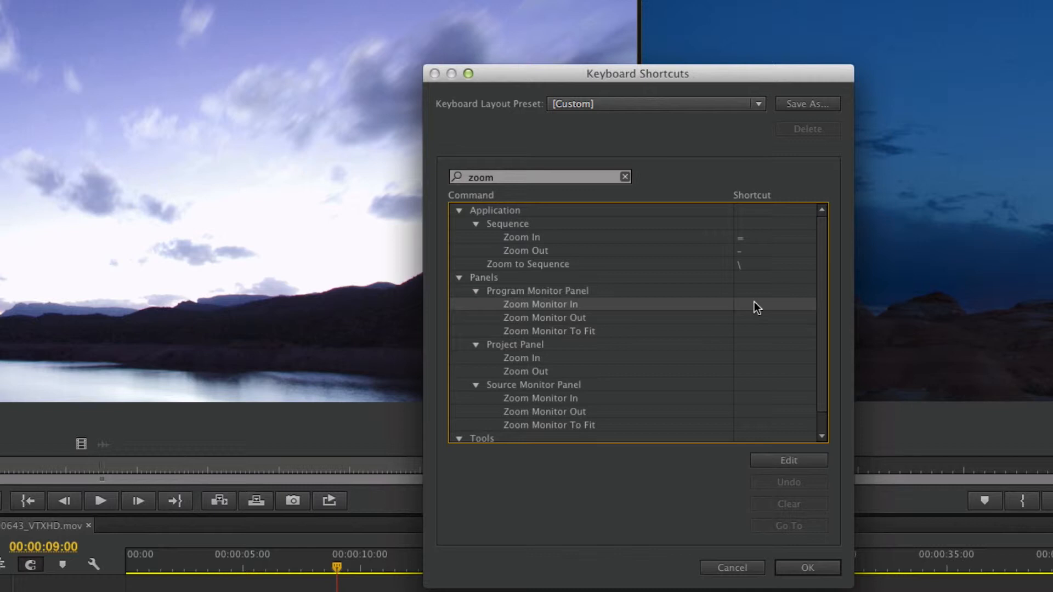
Step: Assign Cmd+=, Cmd+- and Shift+/ to Program Monitor's Zoom Monitor In, Out and To Fit
left_click(772, 304)
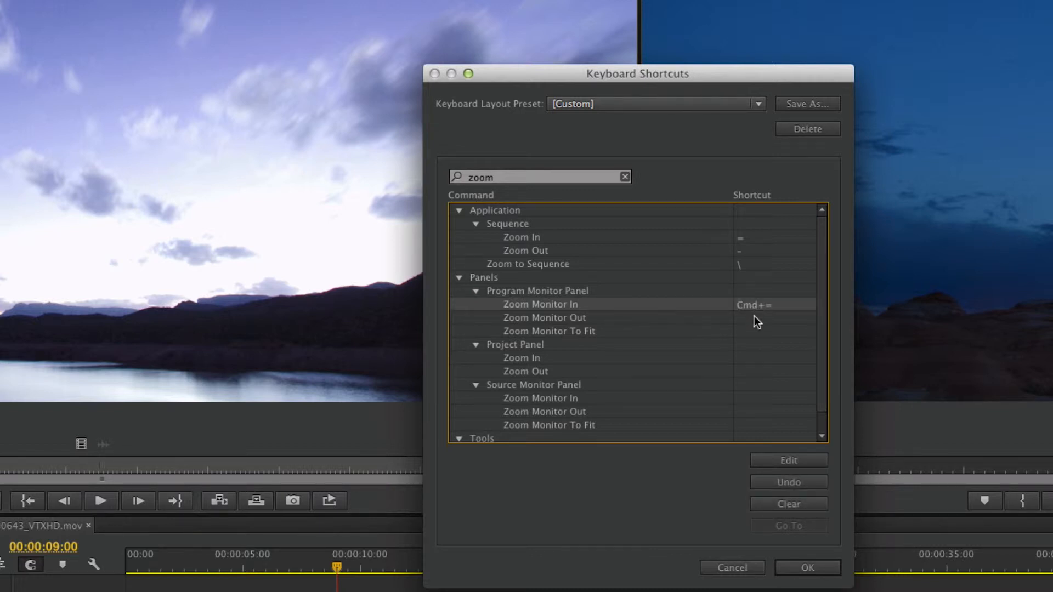
left_click(545, 319)
type("Cmd+-")
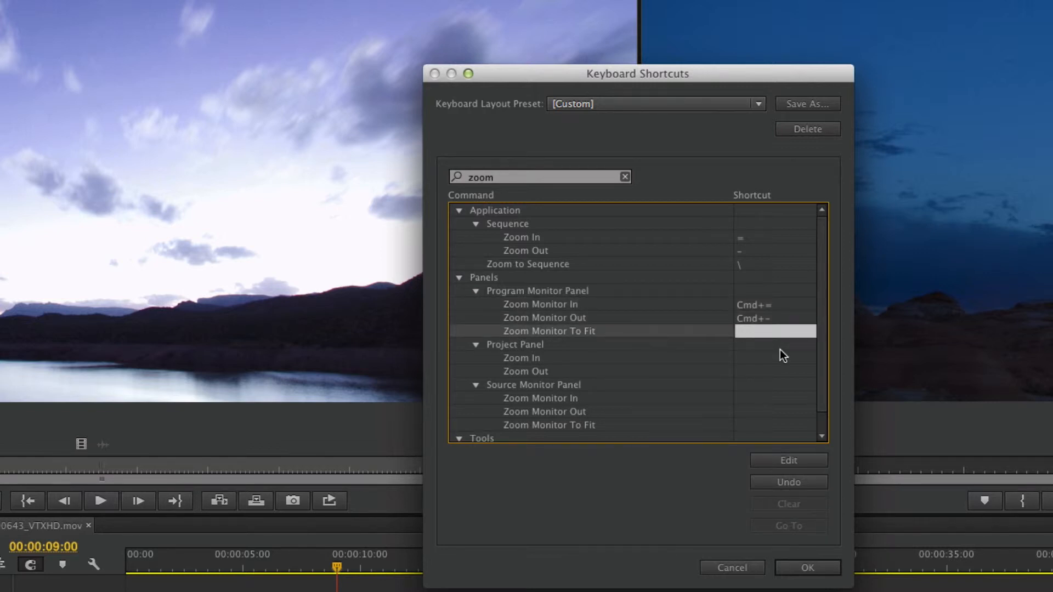
type("Shift+/")
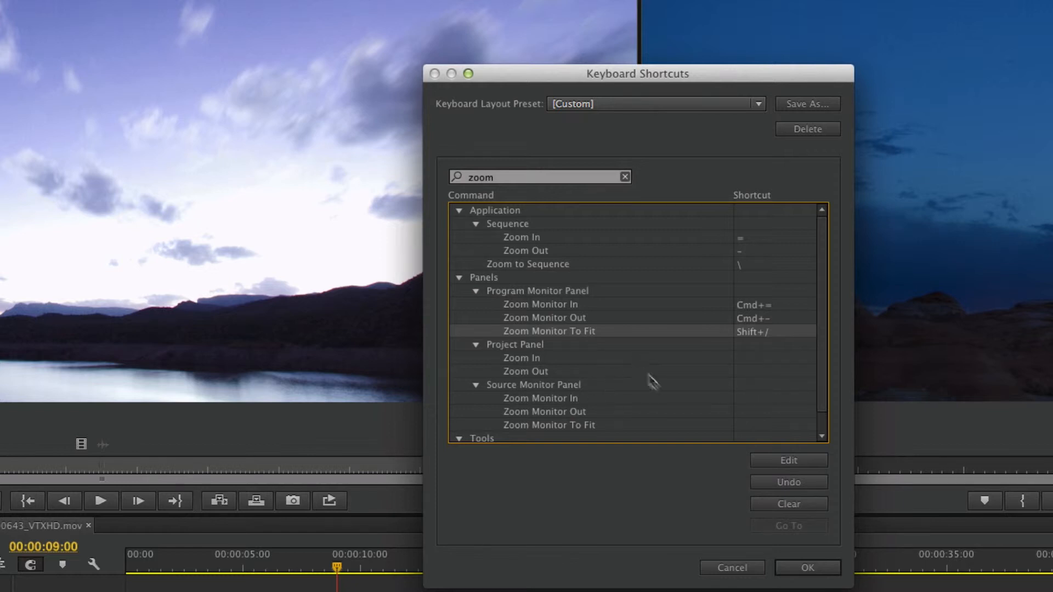
mouse_move(735, 406)
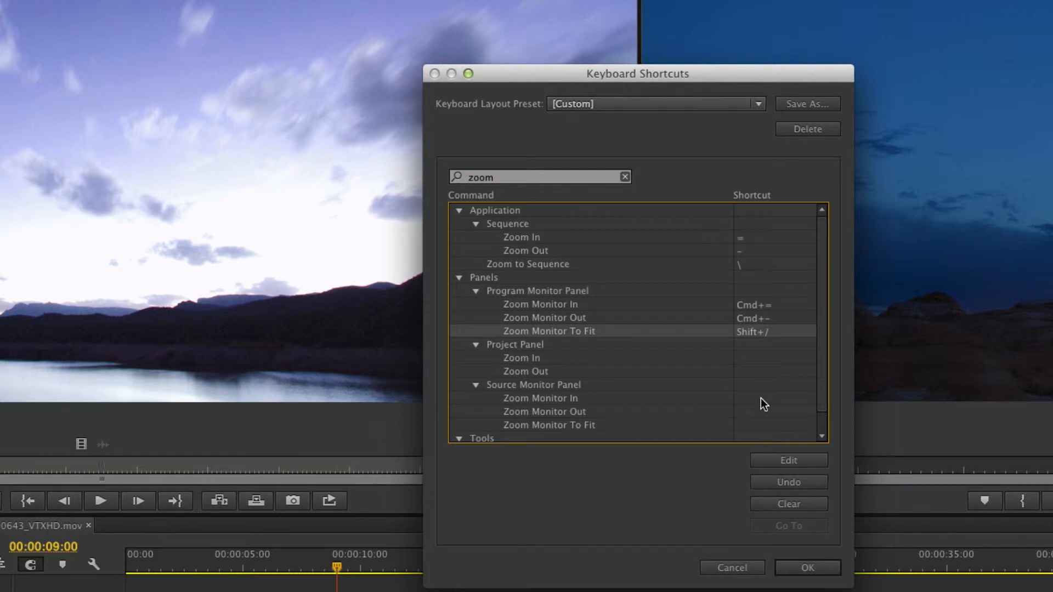
Step: Assign the same three shortcuts to Source Monitor's zoom commands and confirm with OK
left_click(541, 398)
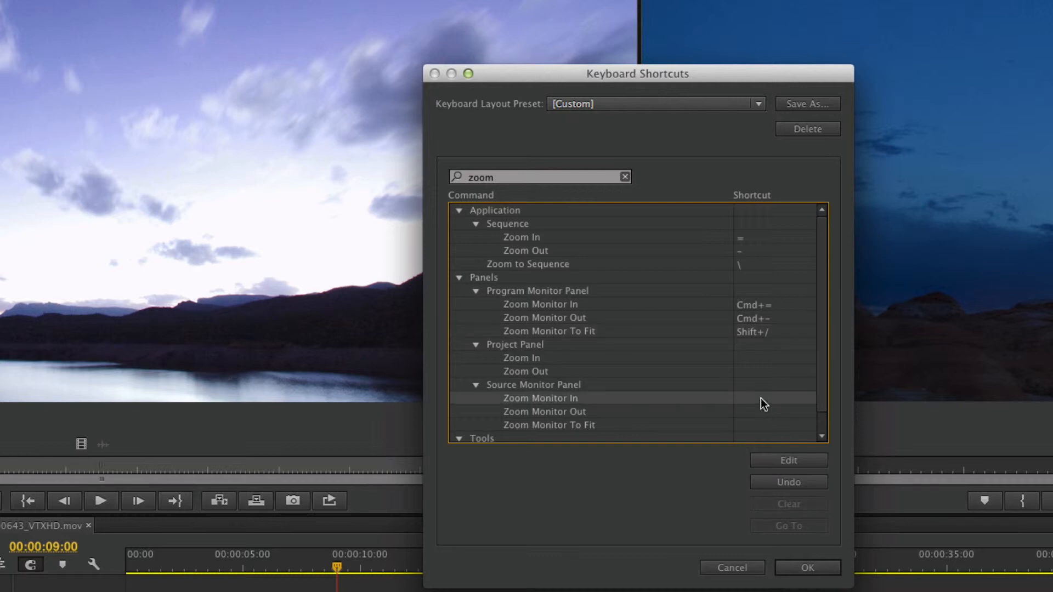
left_click(772, 398)
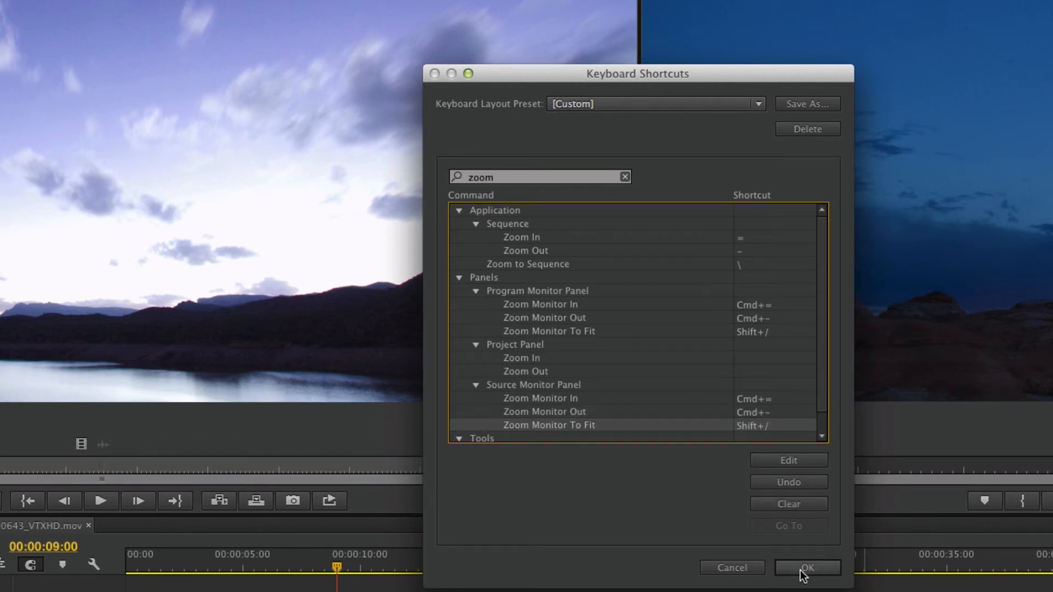
left_click(807, 568)
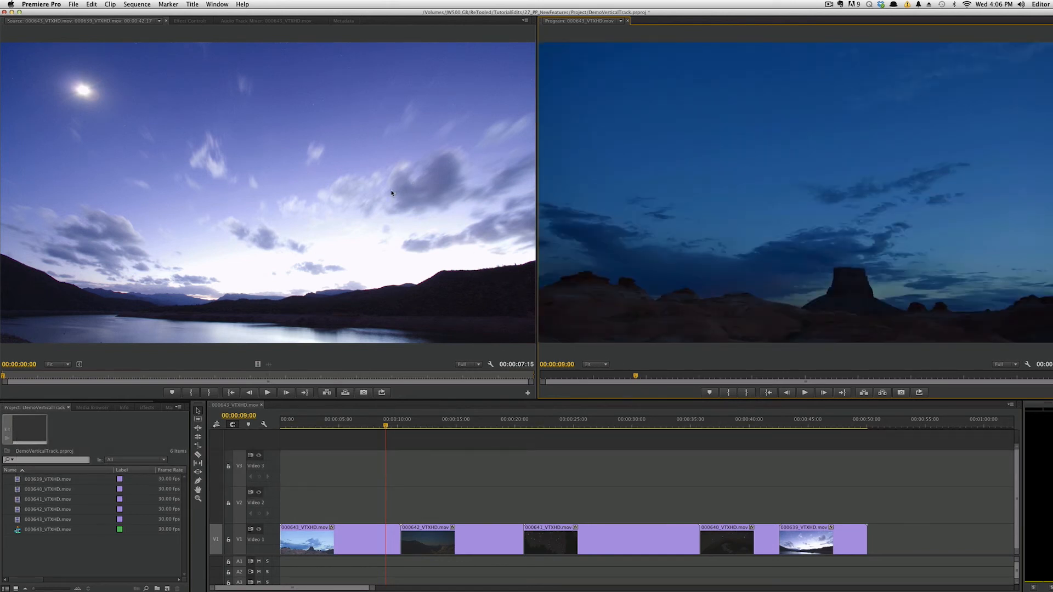
key("cmd+=")
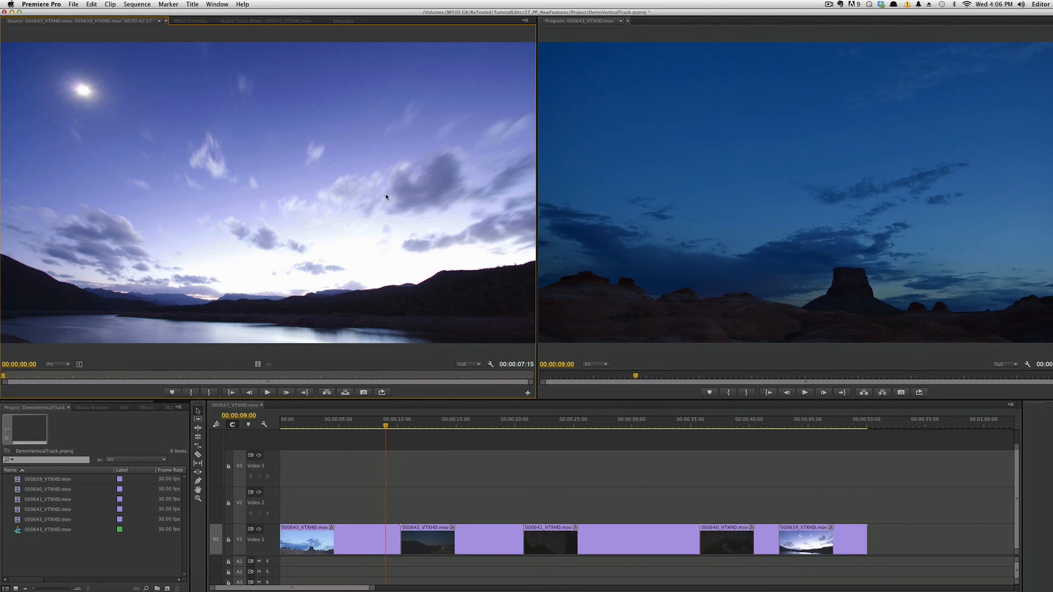
mouse_move(383, 201)
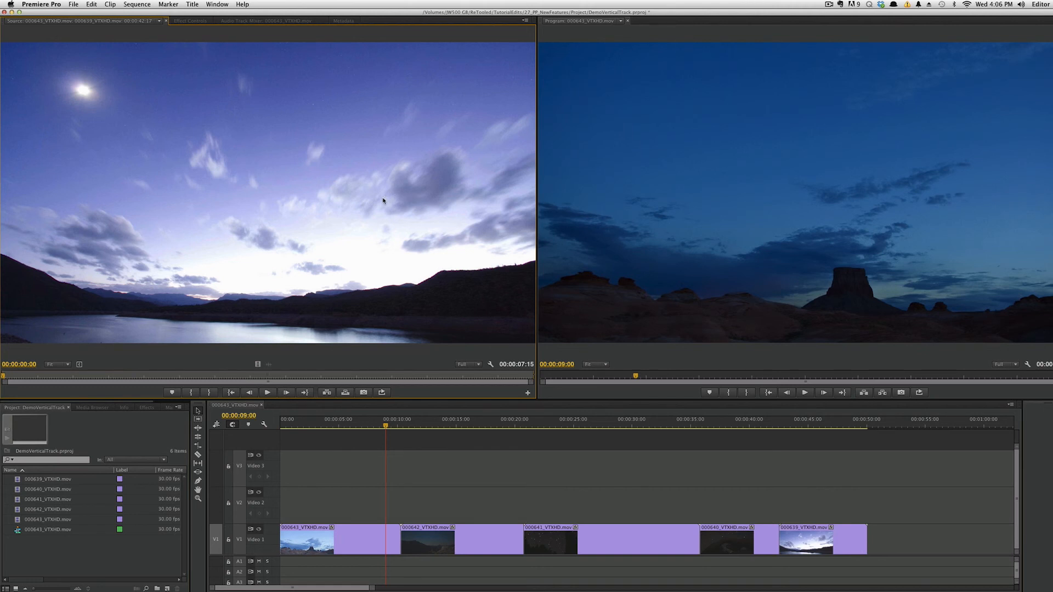